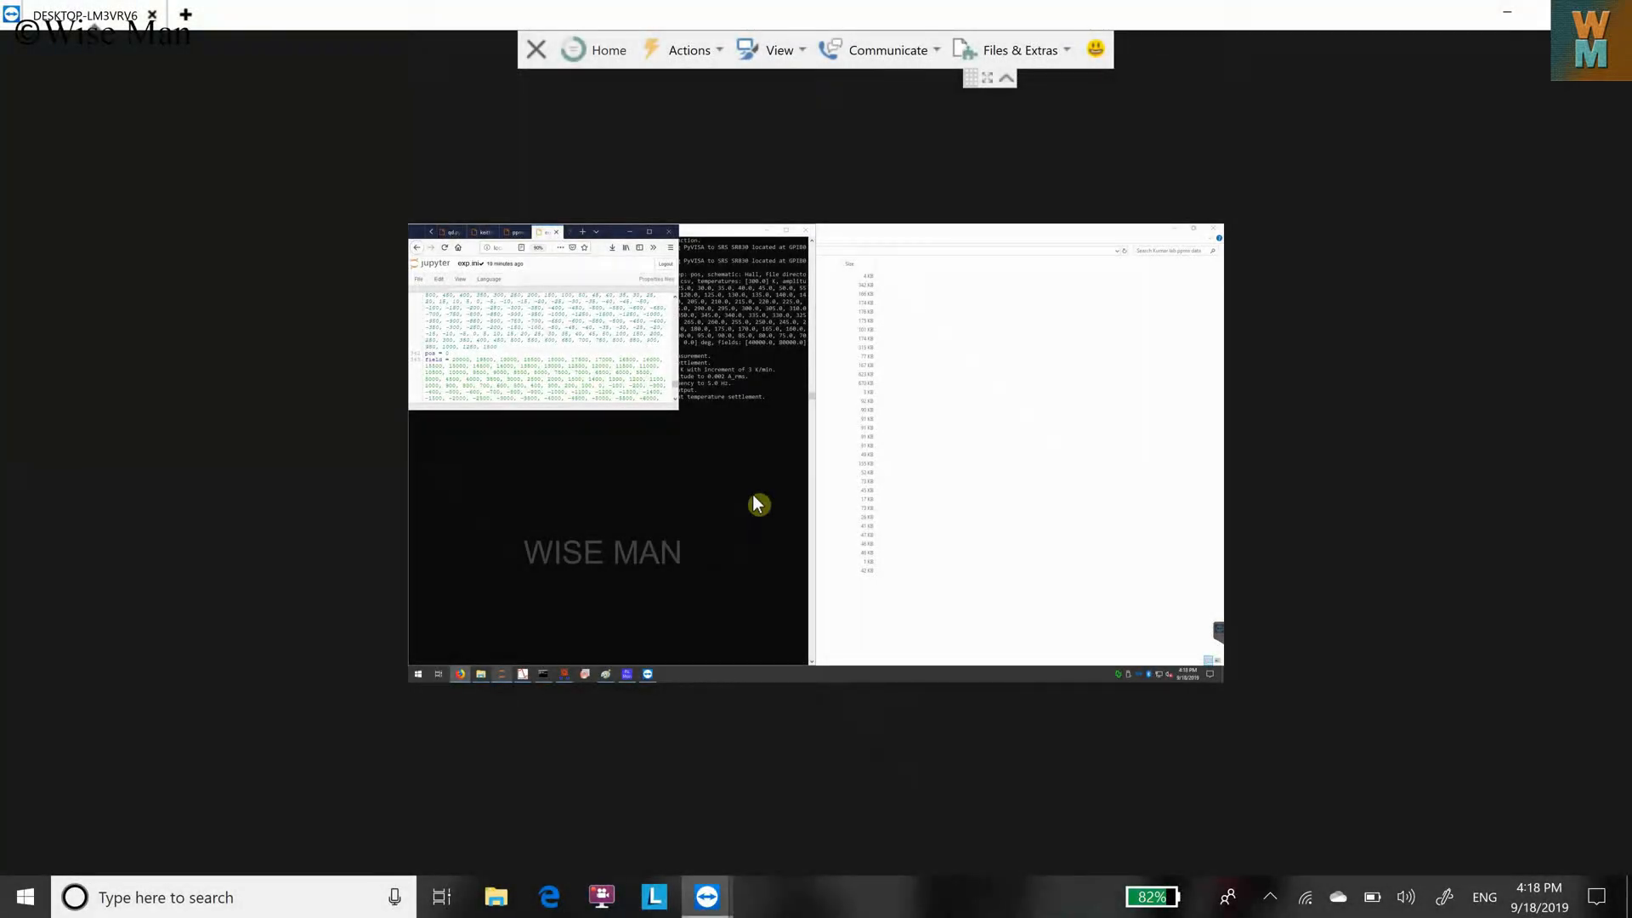
{"action": "mouse_move", "coordinate": [758, 580]}
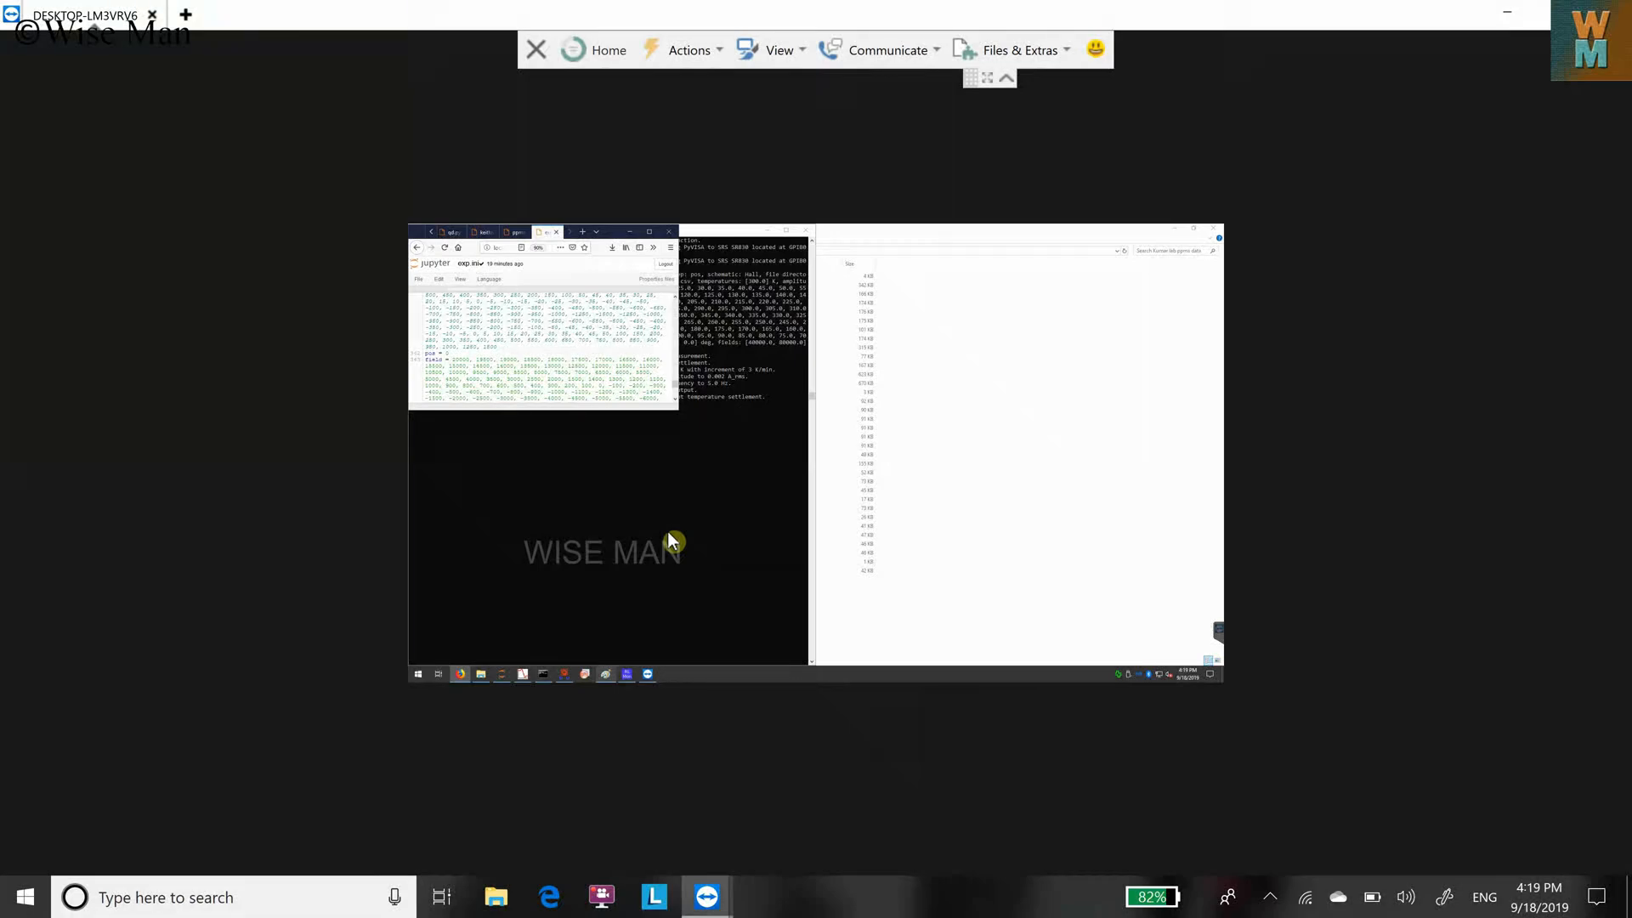
{"action": "mouse_move", "coordinate": [1263, 224]}
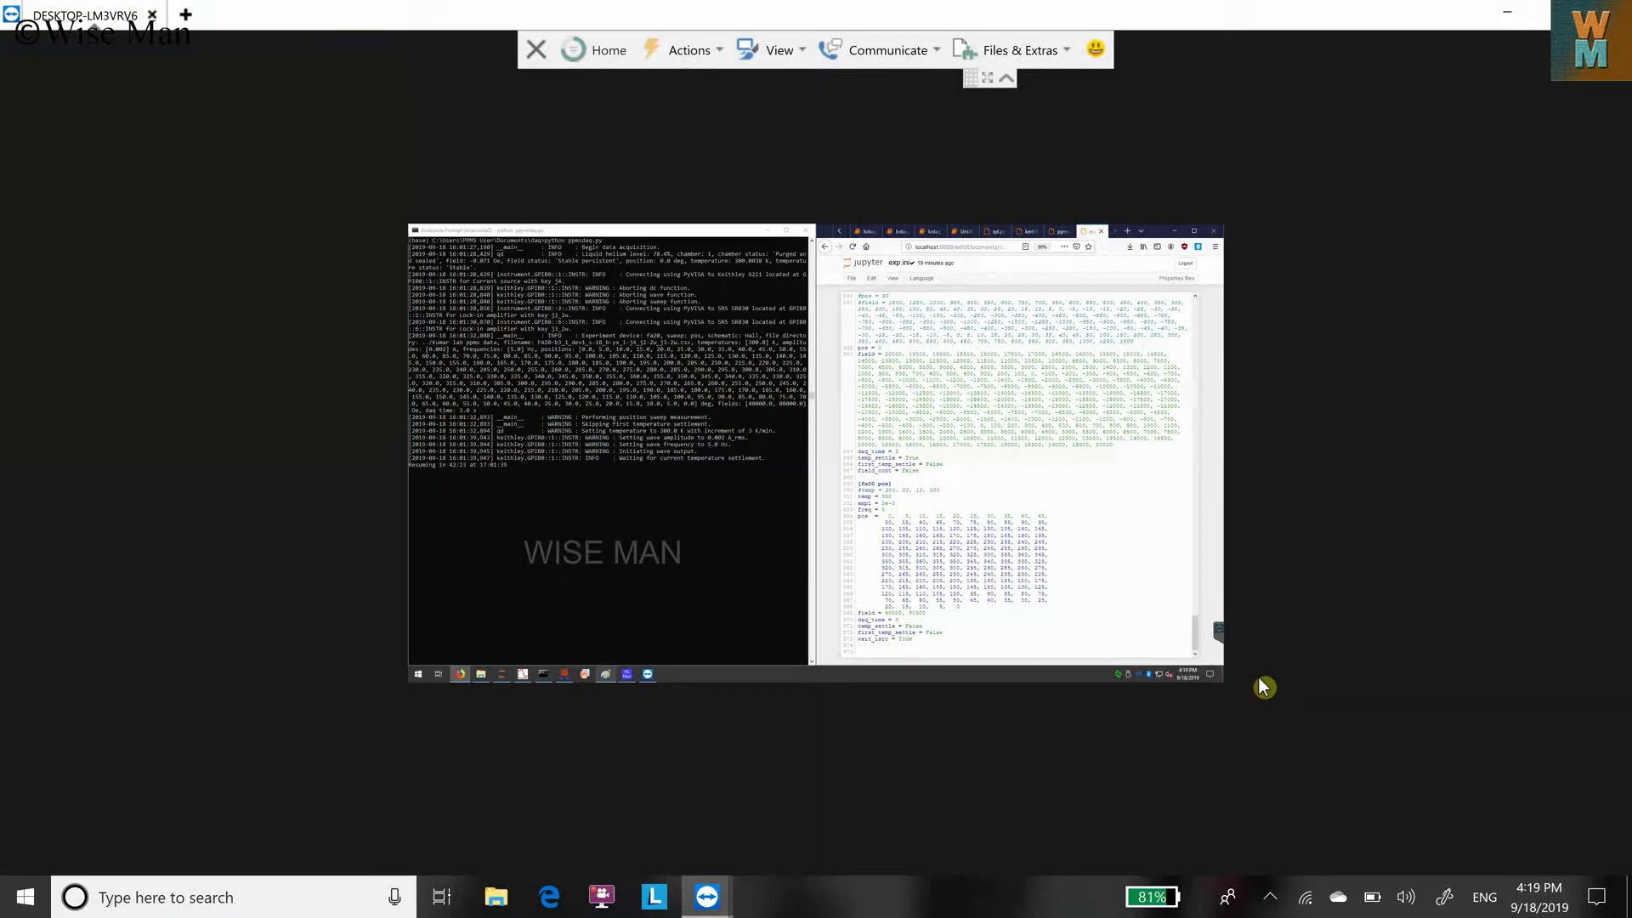
Re-expand the session toolbar and reach the View menu's display and scaling settings.
{"action": "left_click", "coordinate": [706, 896]}
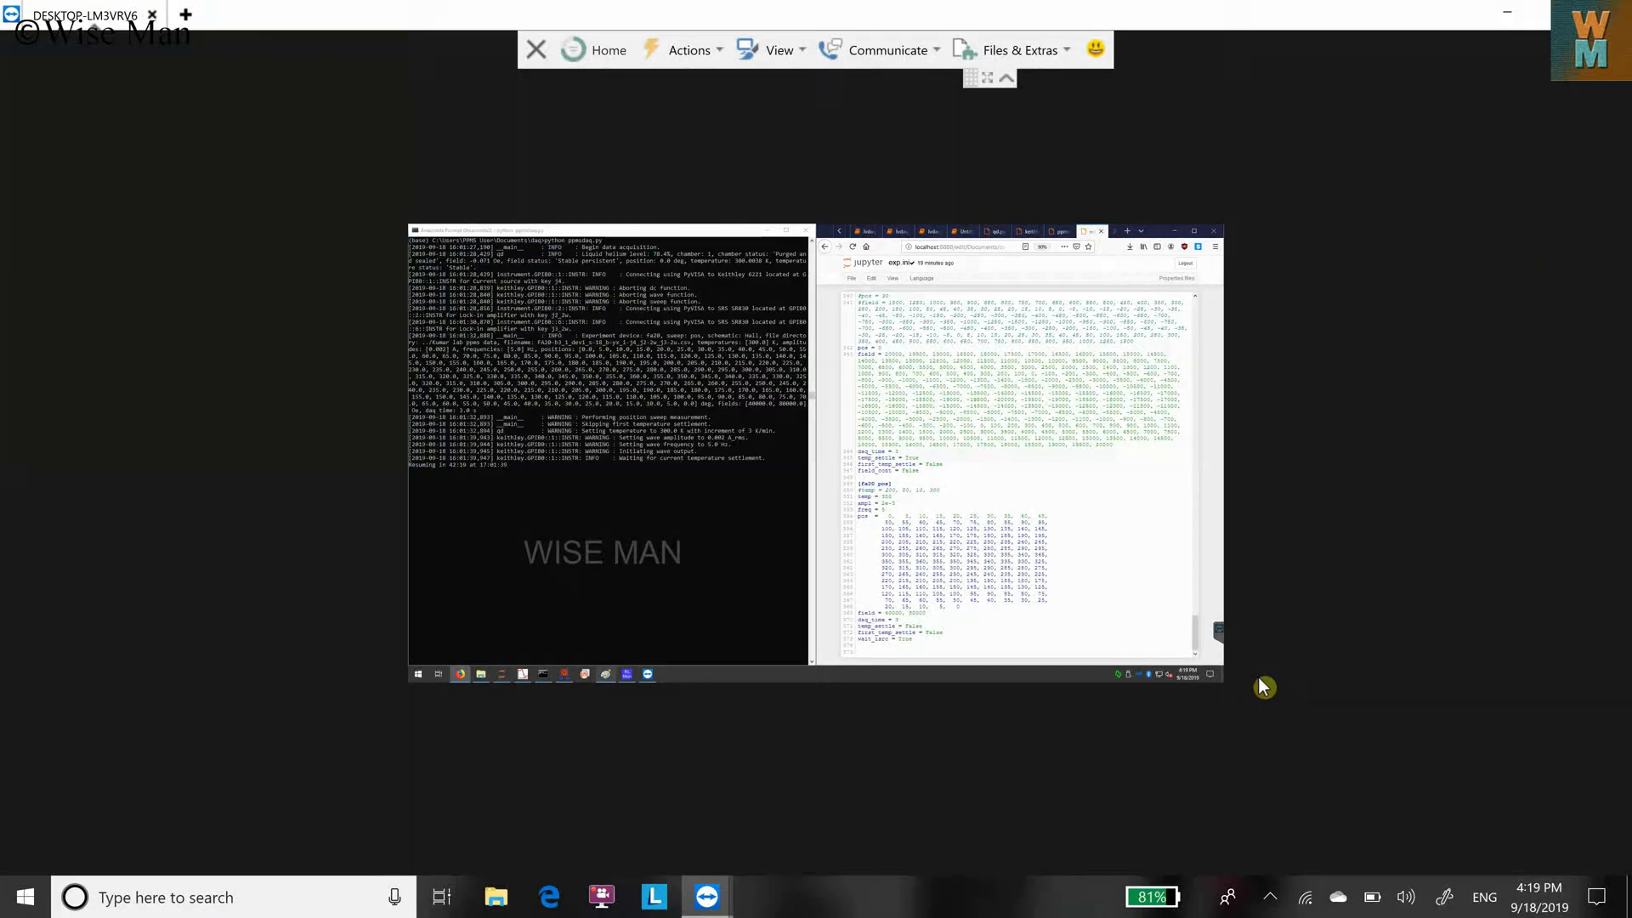
{"action": "mouse_move", "coordinate": [1287, 557]}
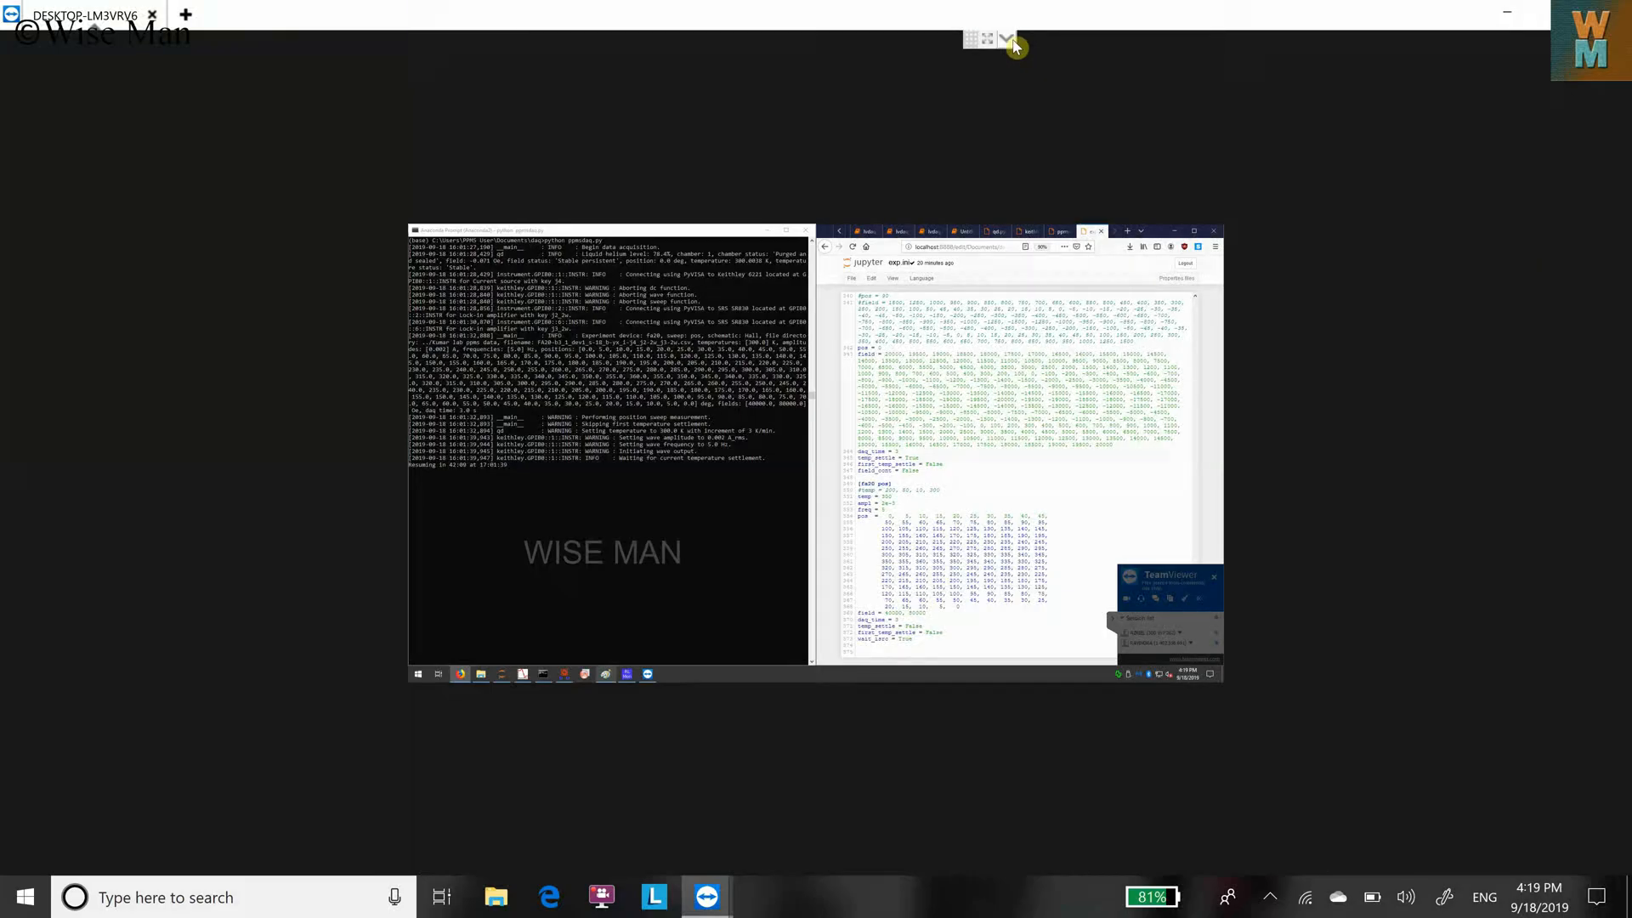
{"action": "left_click", "coordinate": [1013, 48]}
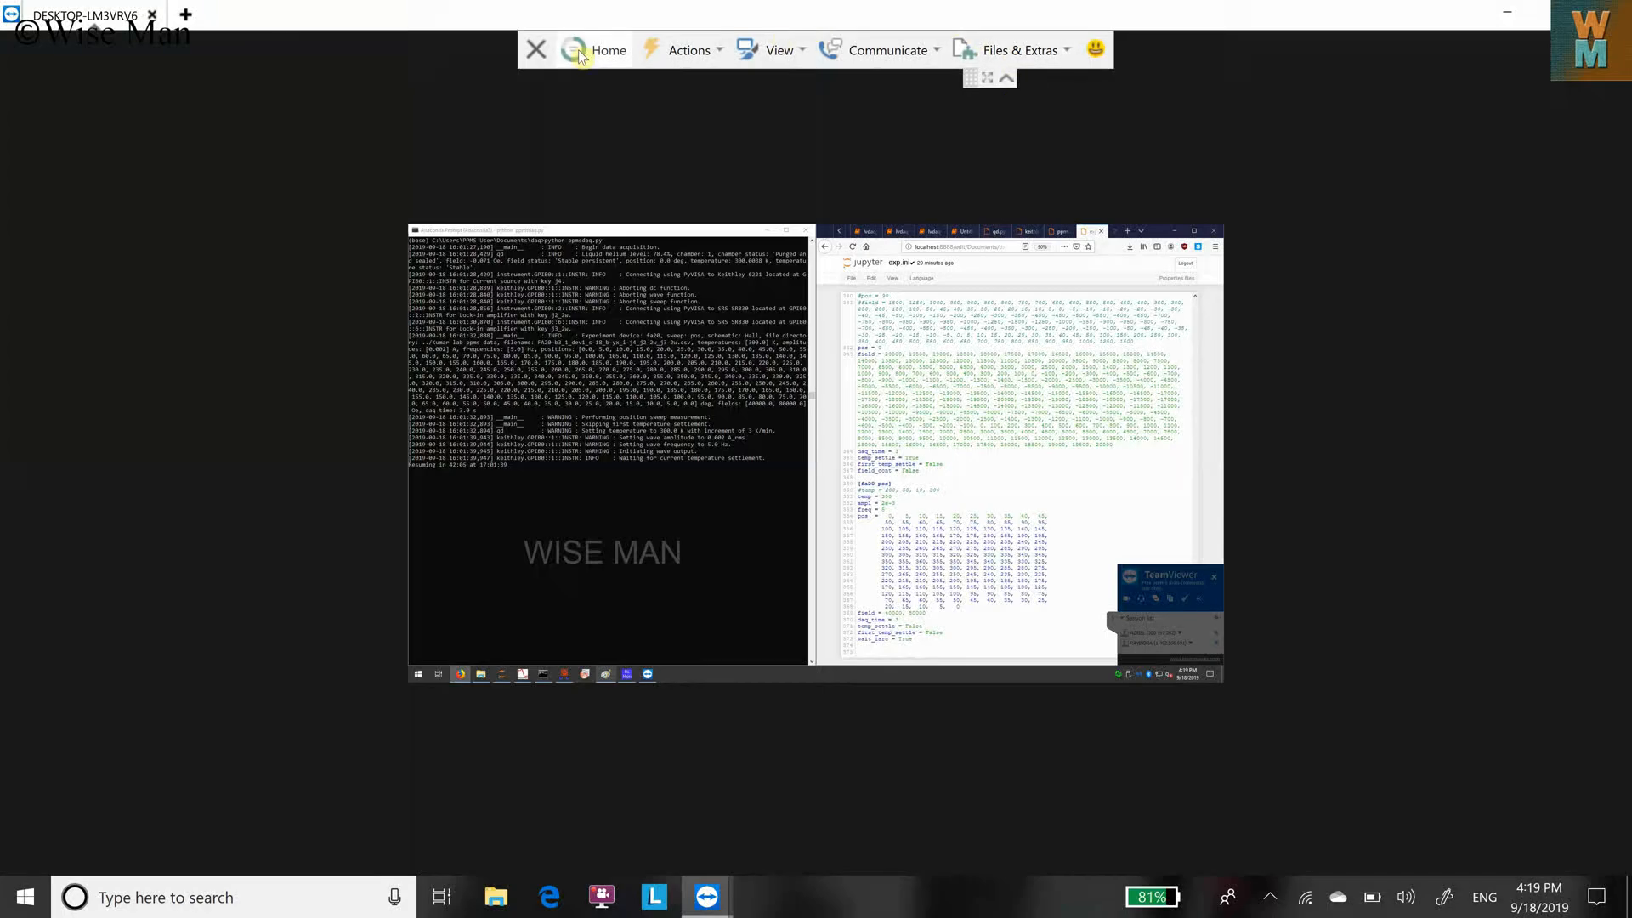
{"action": "mouse_move", "coordinate": [780, 49]}
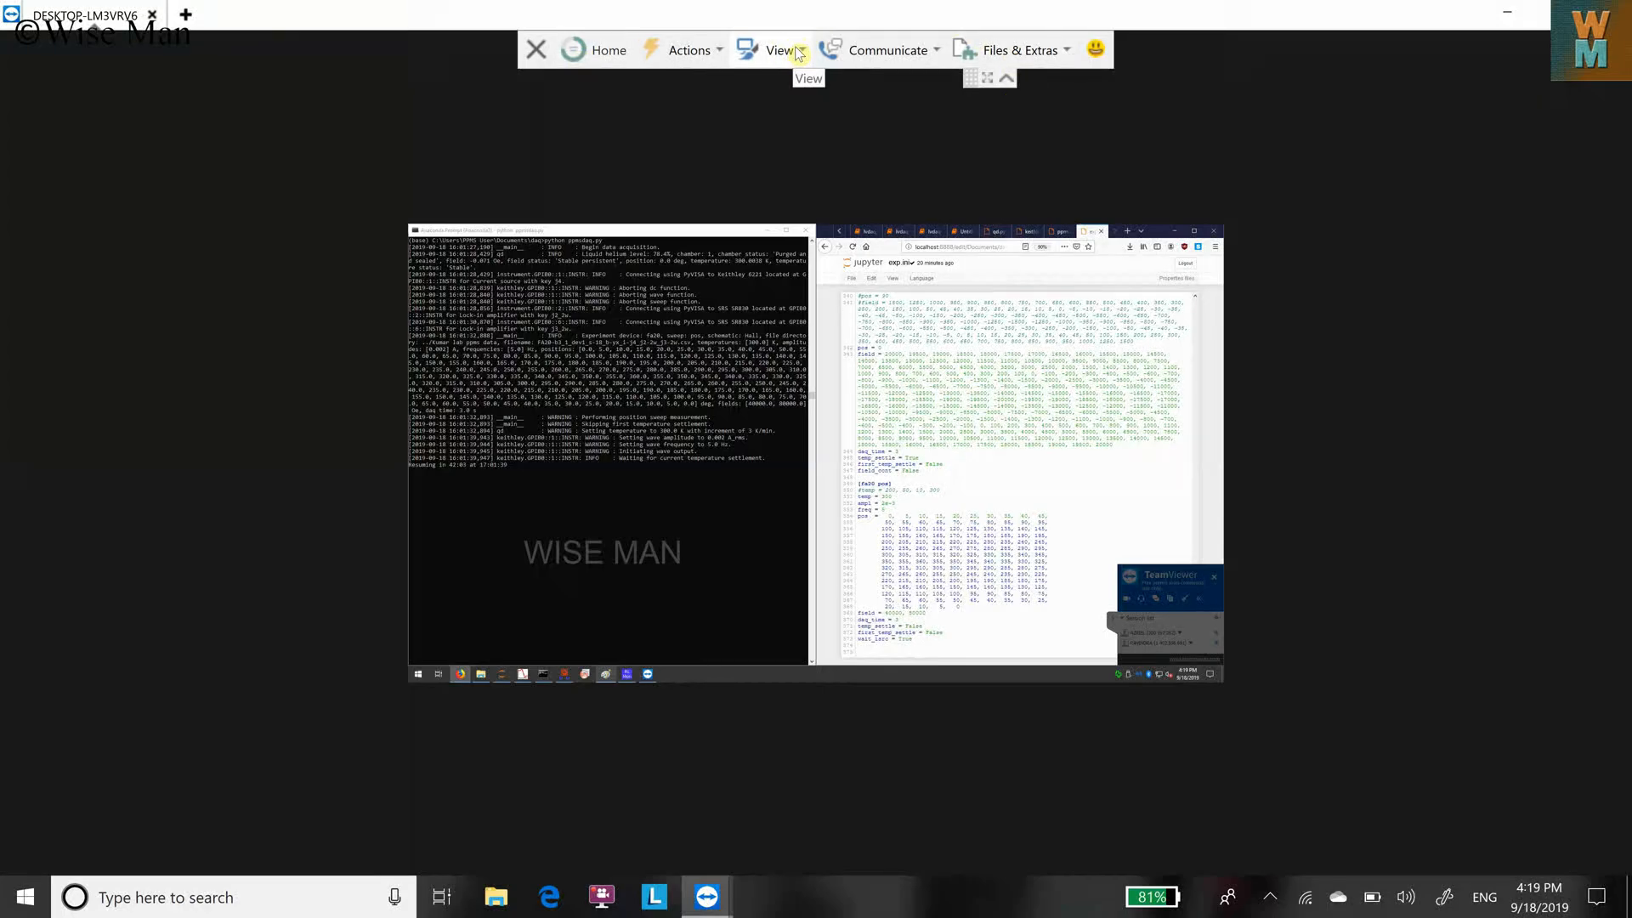
{"action": "left_click", "coordinate": [780, 49]}
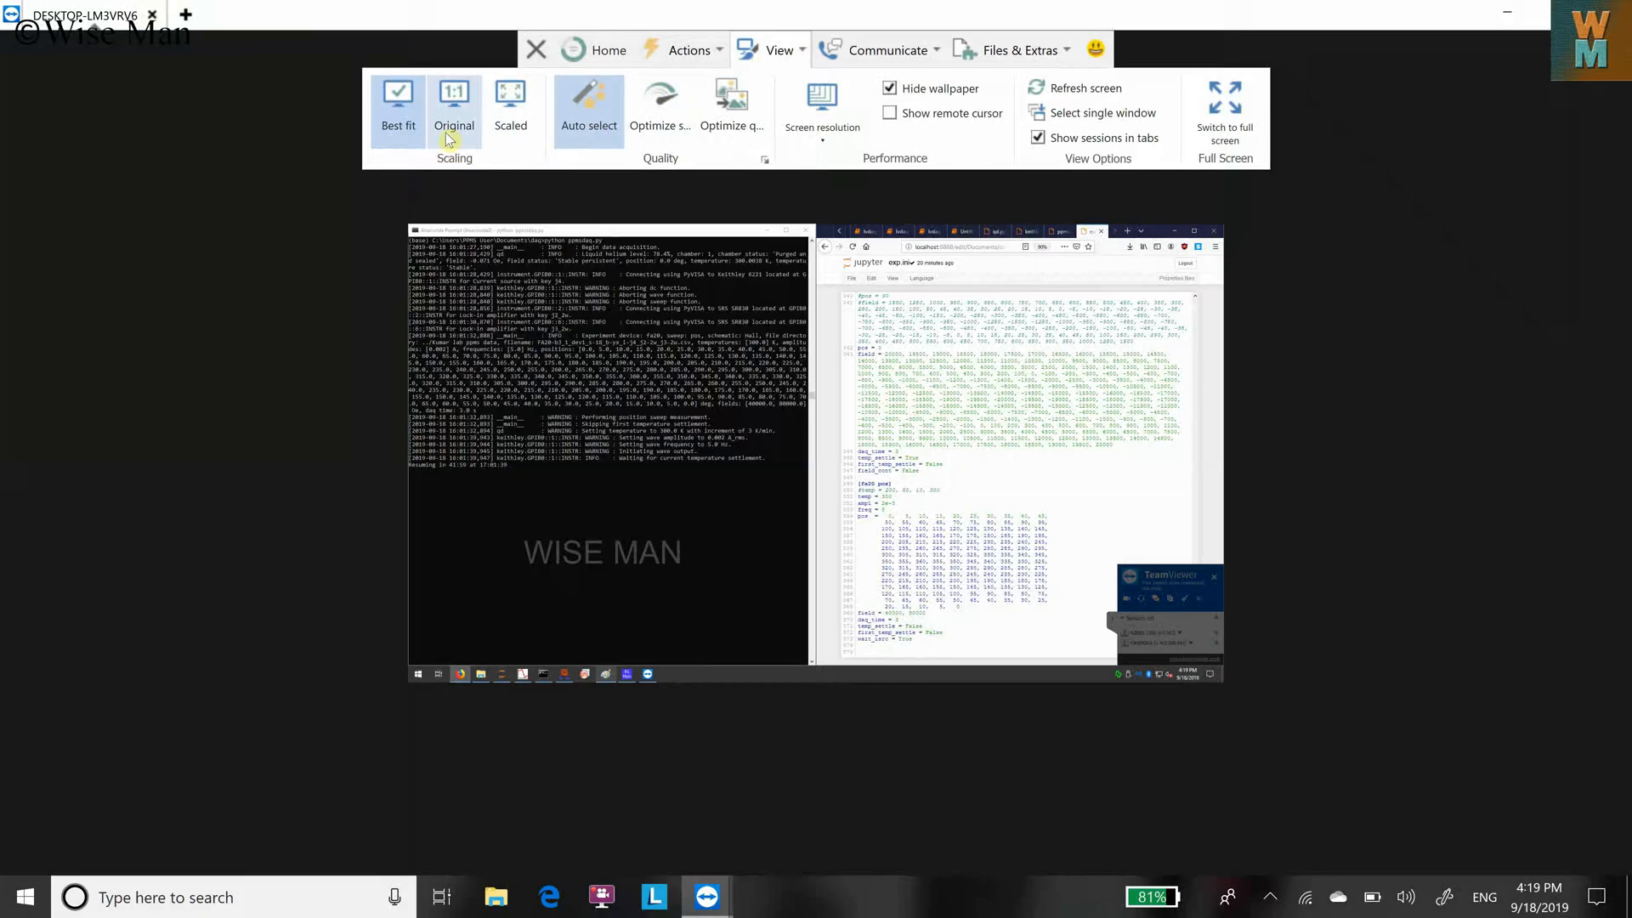
{"action": "mouse_move", "coordinate": [479, 117]}
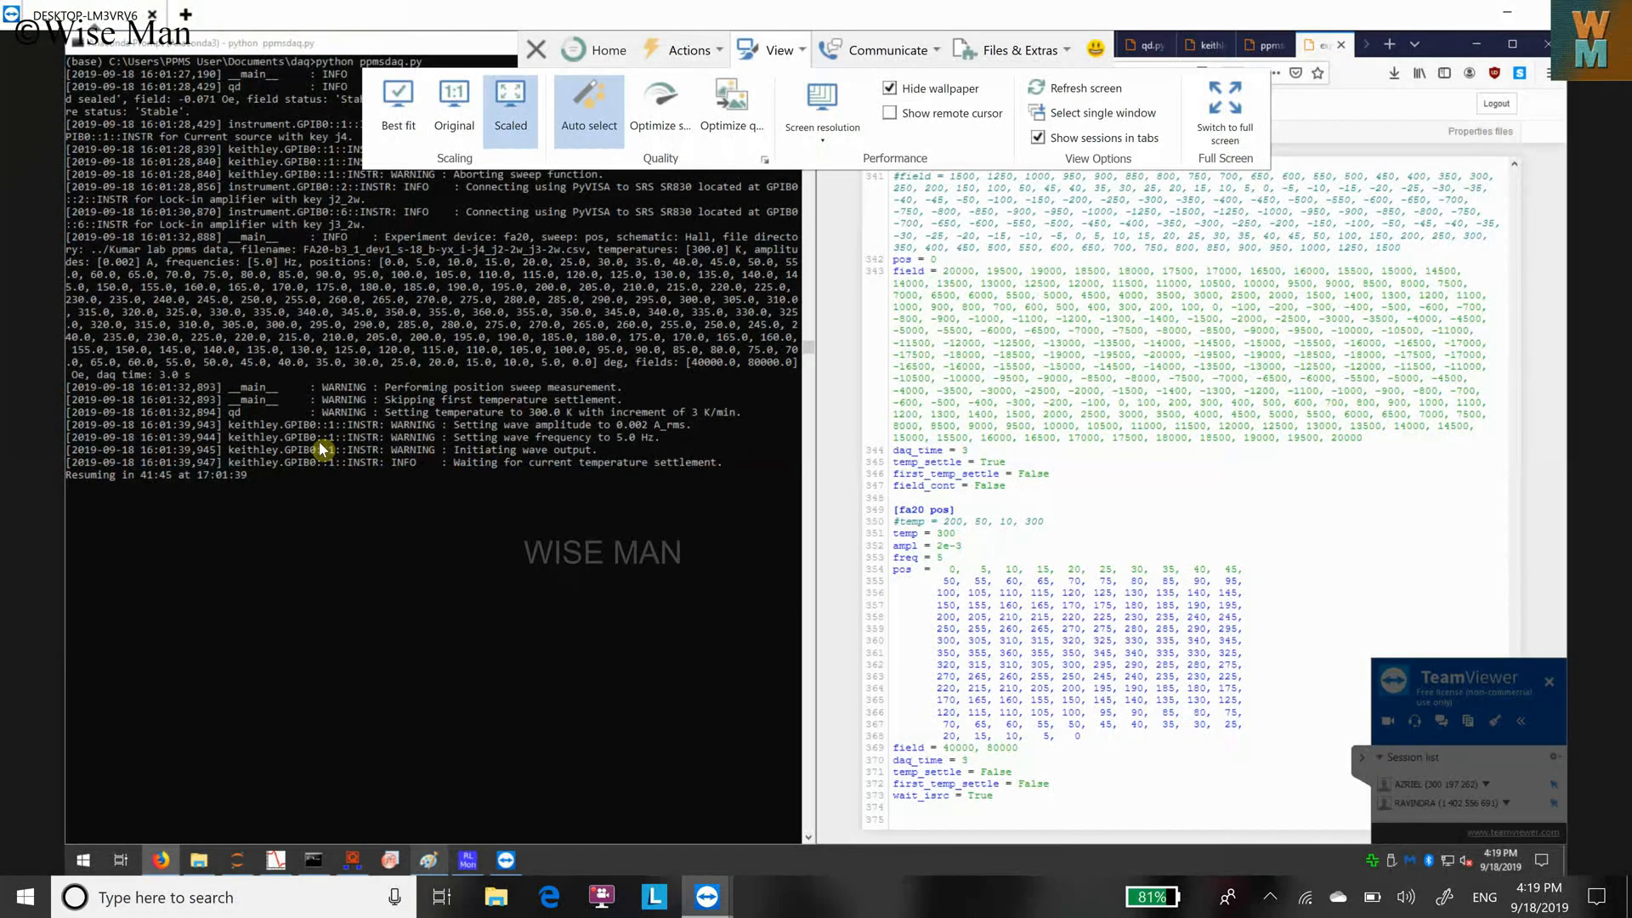
{"action": "mouse_move", "coordinate": [571, 362]}
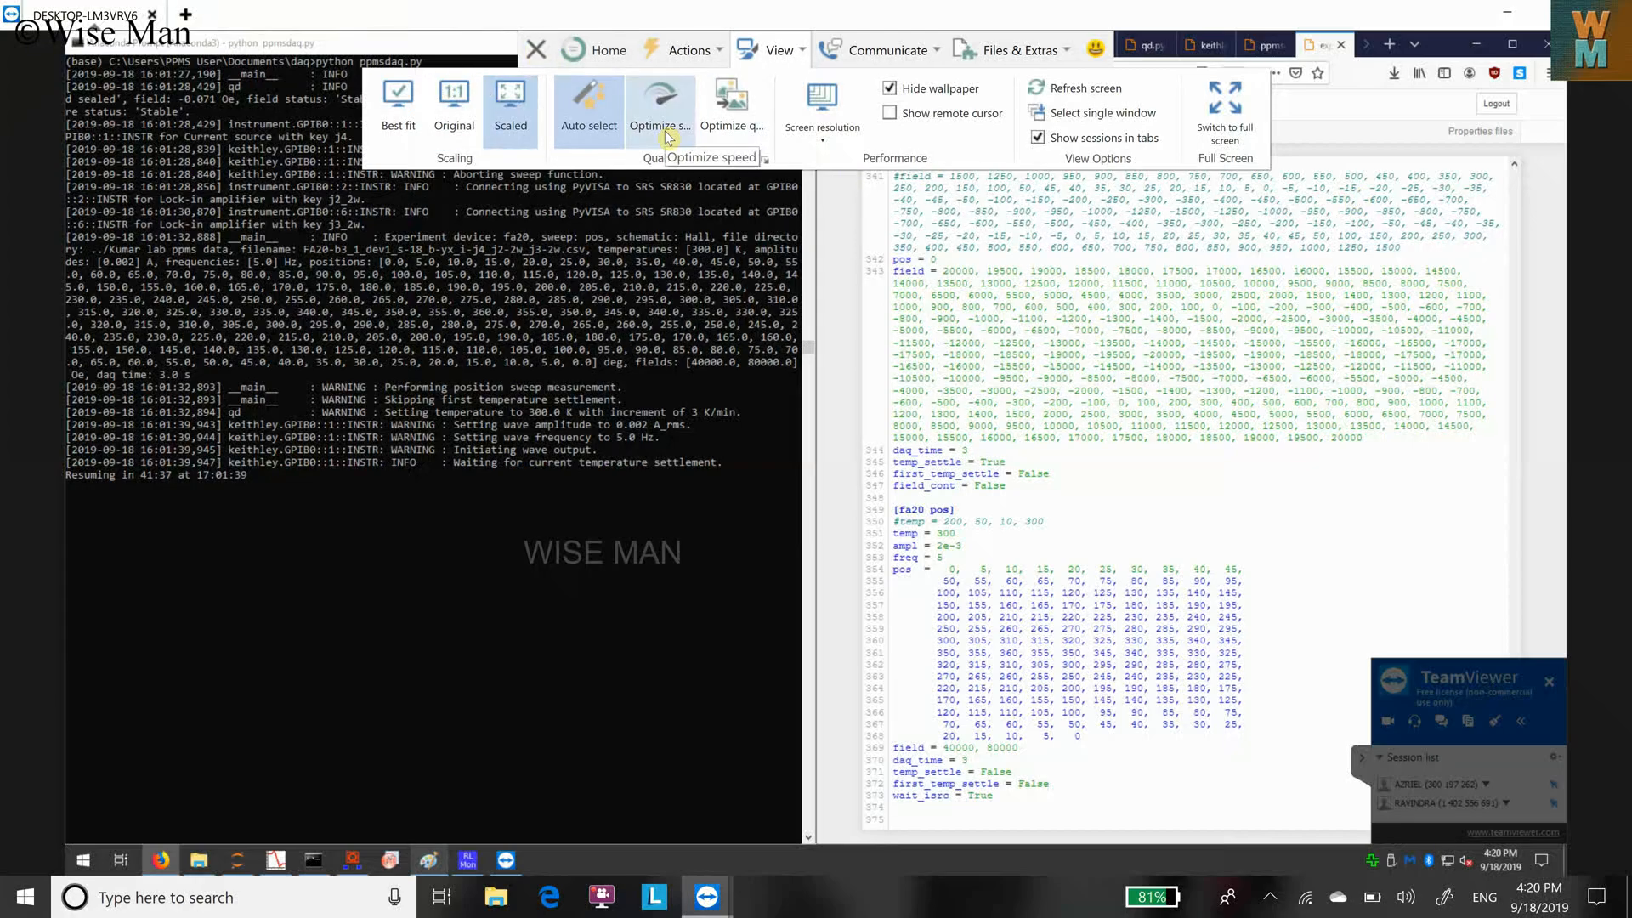
{"action": "mouse_move", "coordinate": [823, 124]}
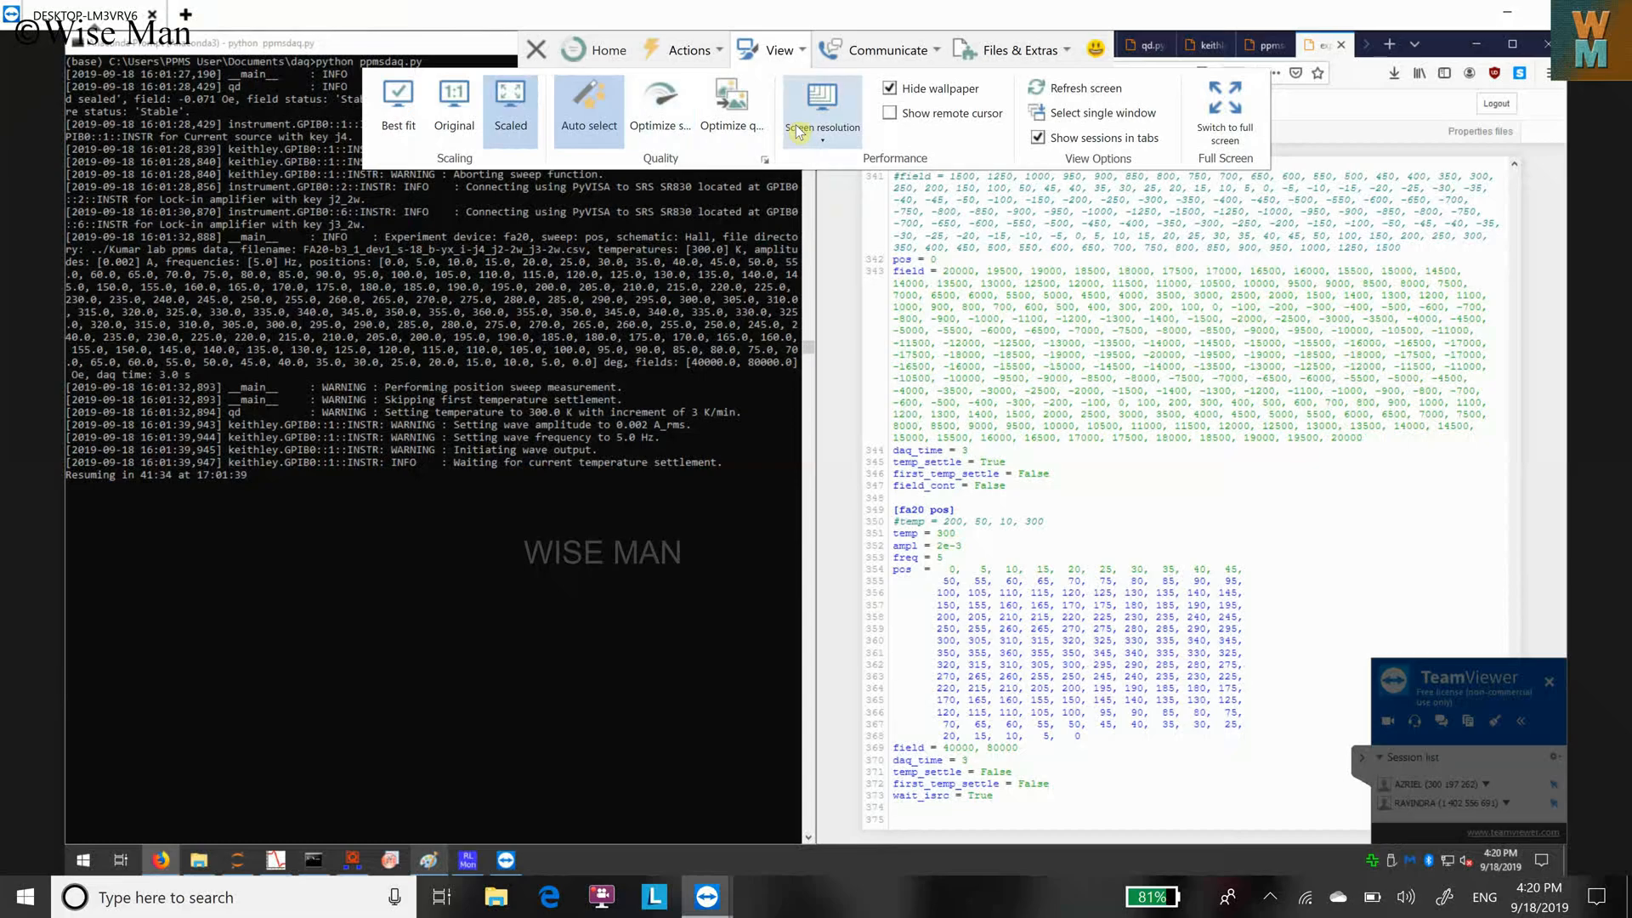